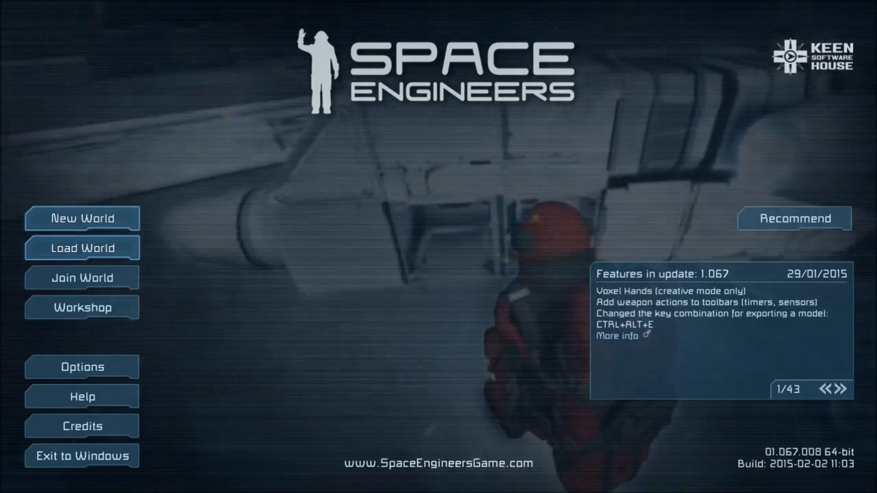
Step: Glance at the saved worlds list, leave it, and begin a new custom world
left_click(82, 248)
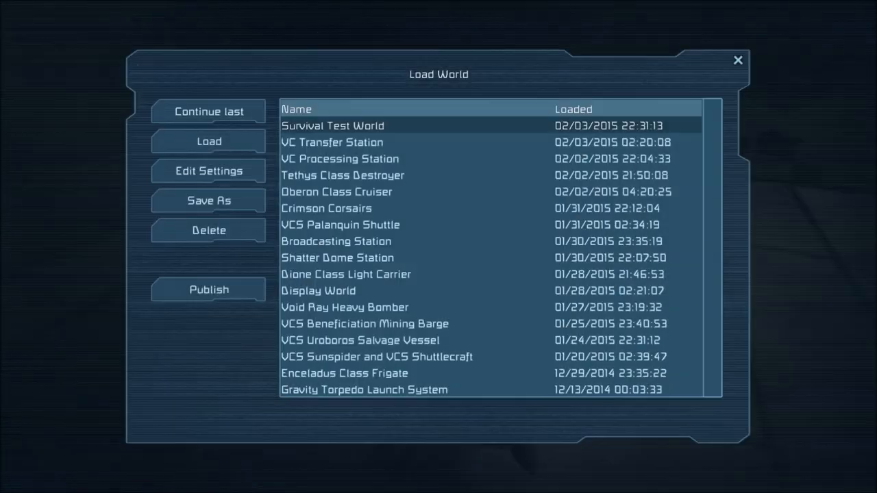
left_click(737, 61)
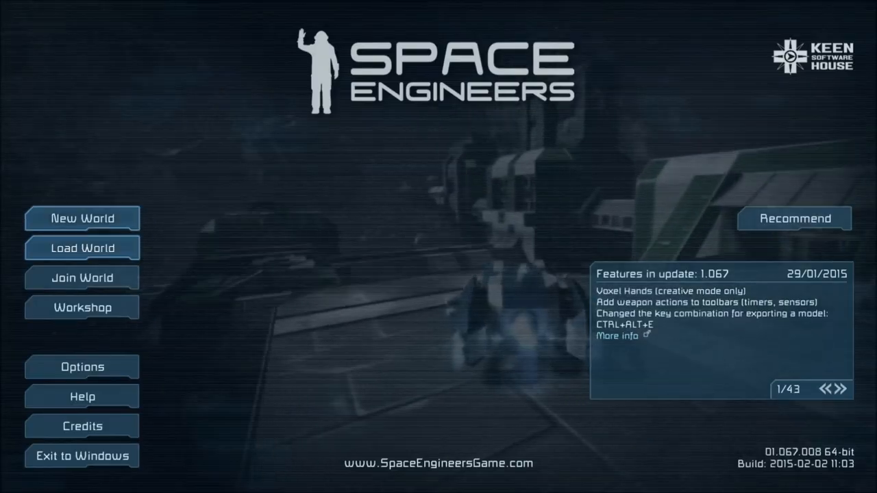
left_click(82, 219)
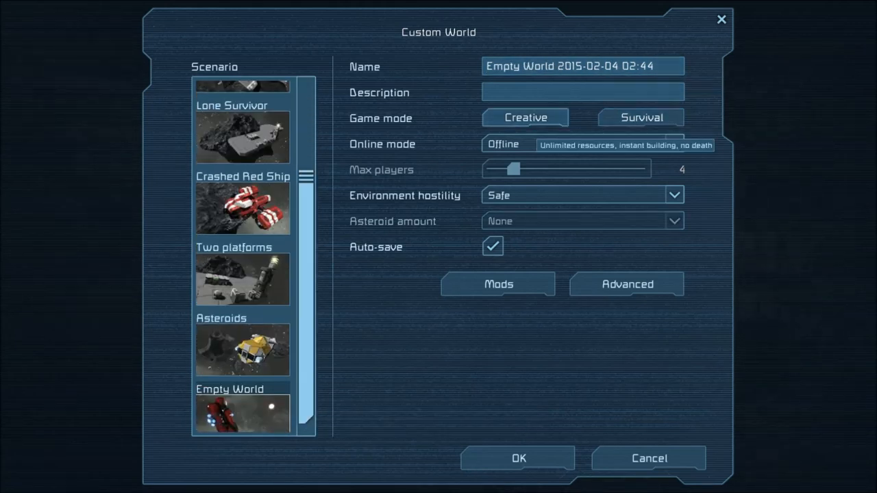
left_click(626, 284)
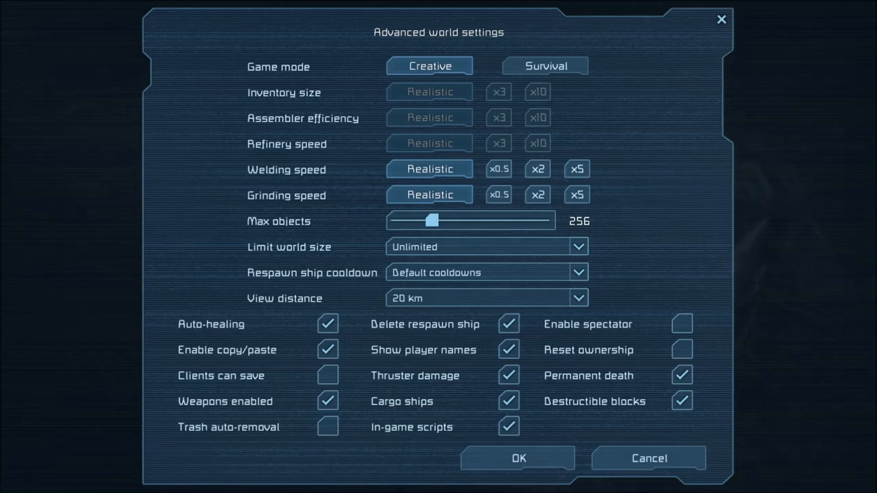
mouse_move(326, 349)
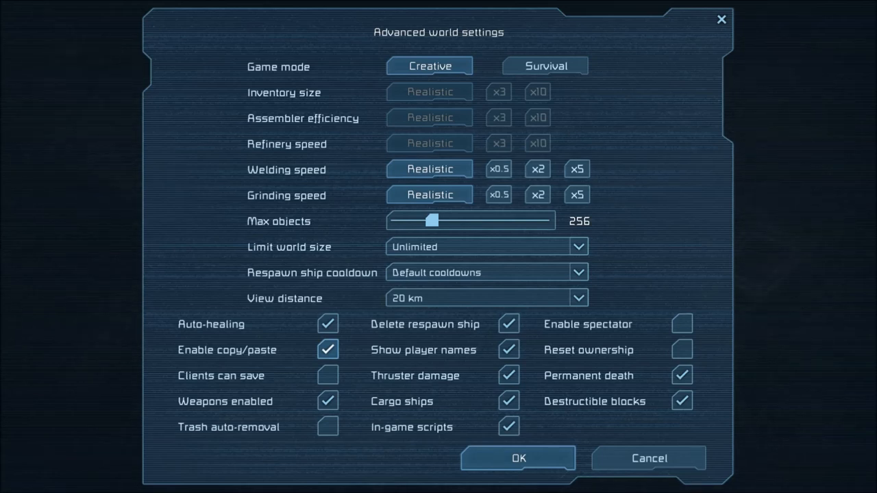
left_click(681, 324)
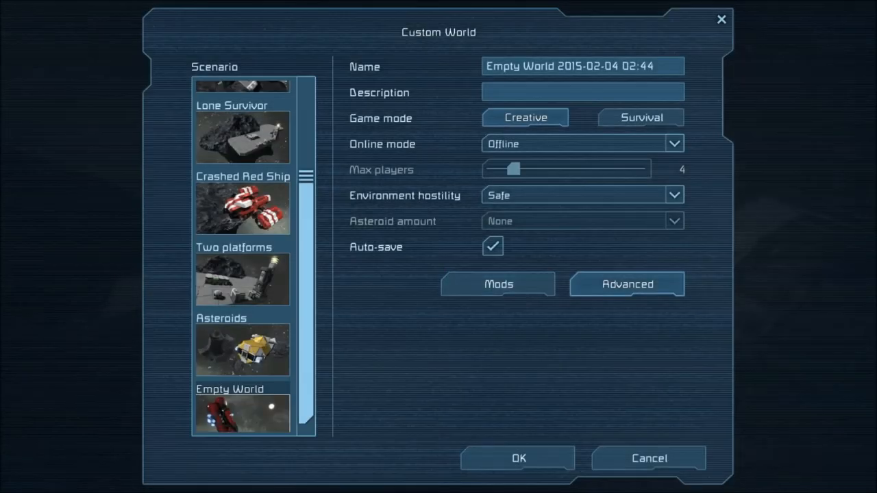
Step: Create and enter the new Empty World, then bring up the game options
left_click(518, 457)
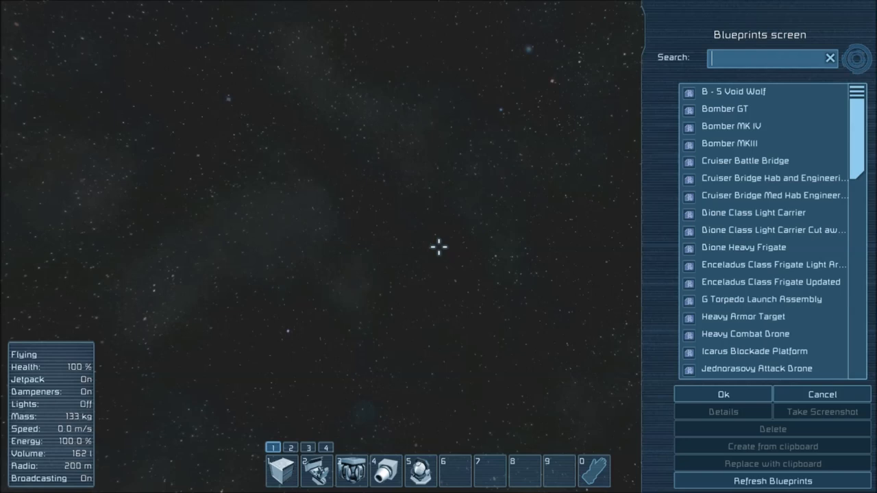
left_click(822, 394)
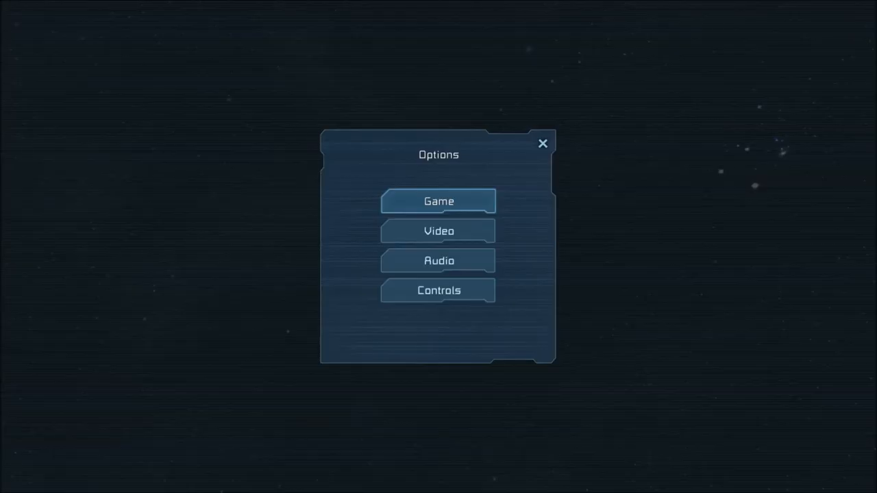
left_click(438, 290)
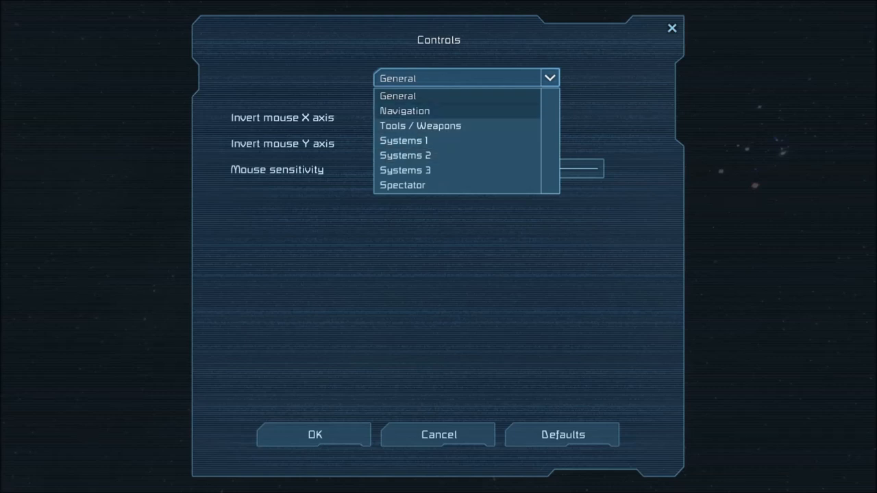
left_click(404, 109)
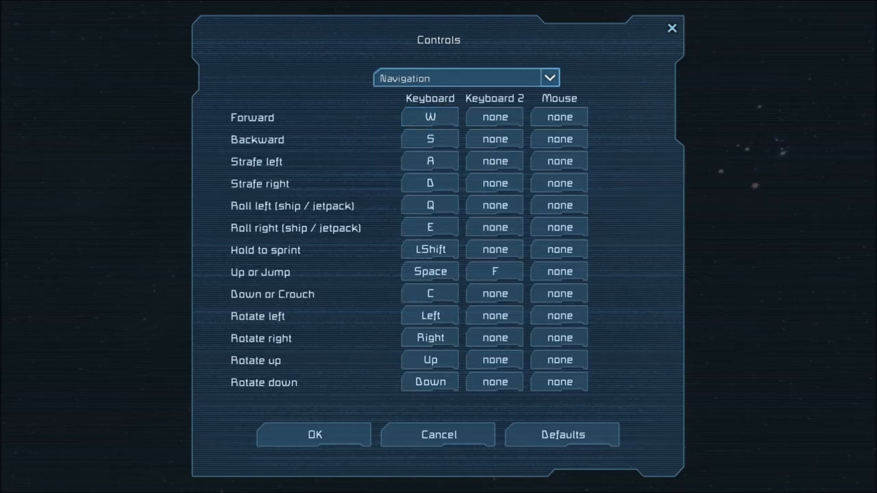
left_click(549, 77)
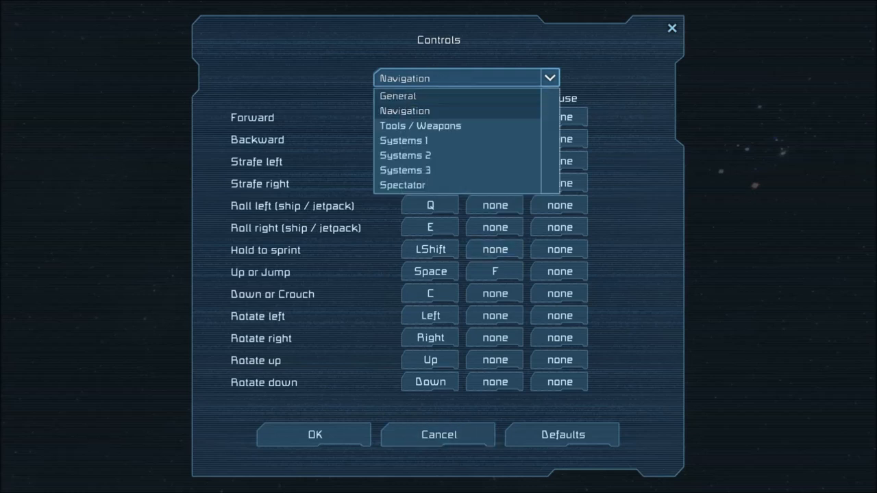
left_click(403, 185)
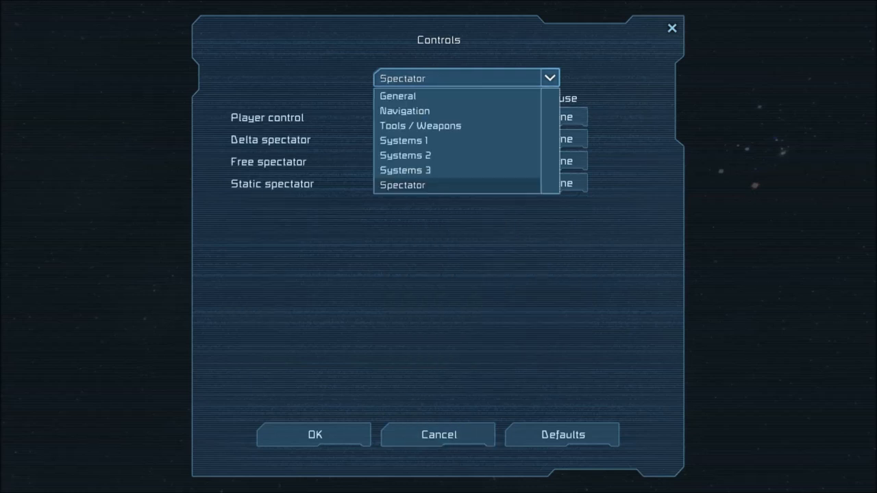
left_click(402, 140)
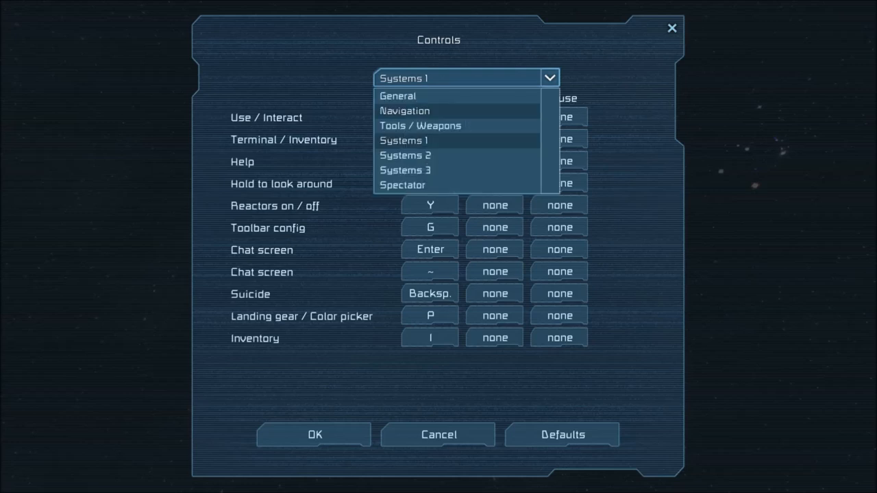
left_click(405, 155)
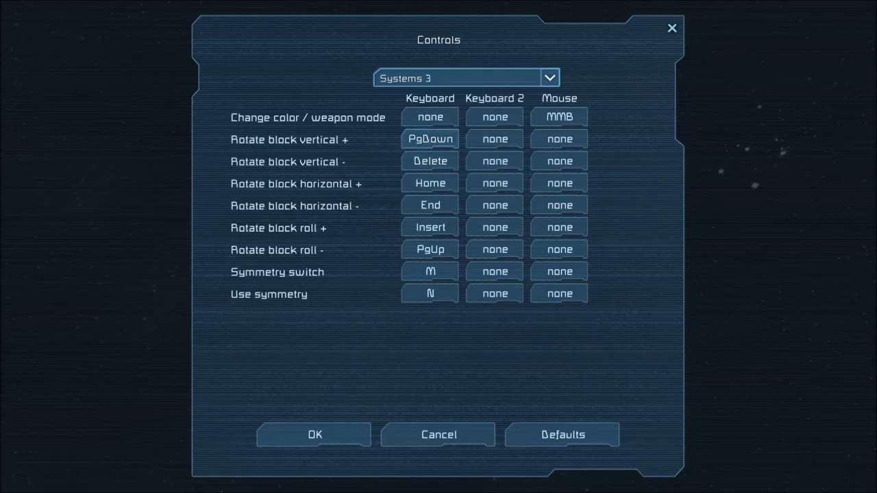
left_click(437, 435)
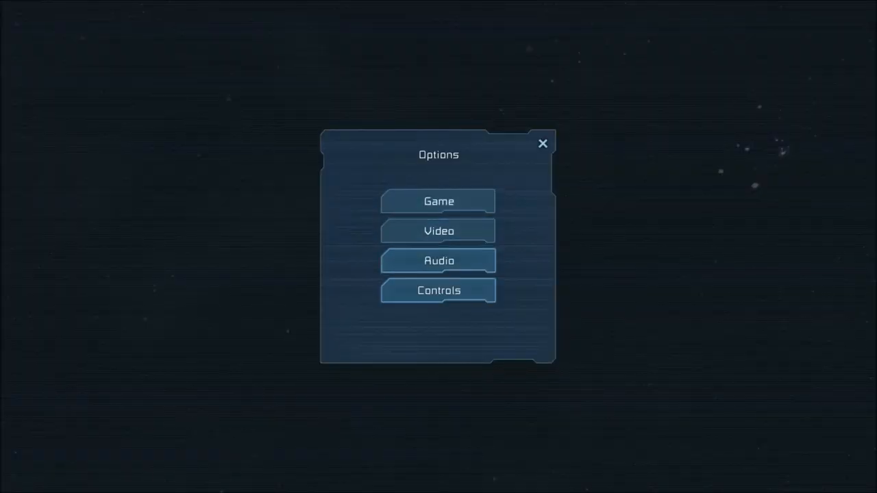
Step: Return to the Blueprints list and scroll down to the subscribed Workshop entries
left_click(543, 143)
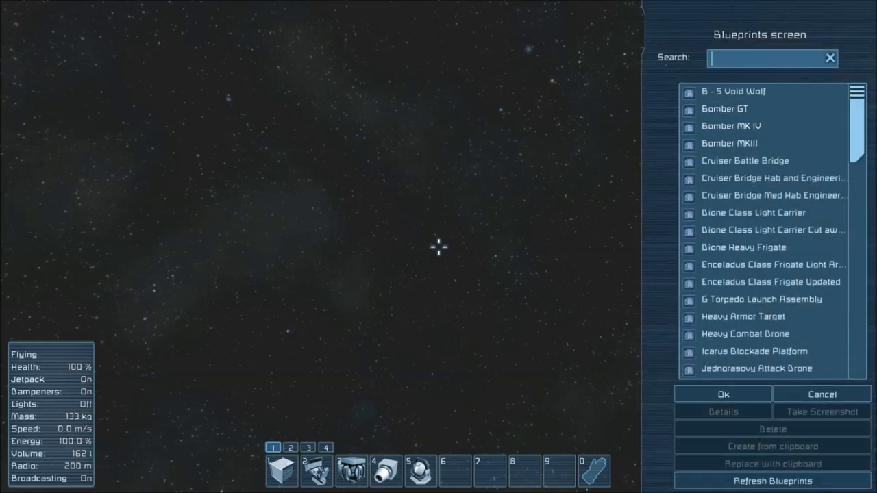
mouse_move(772, 195)
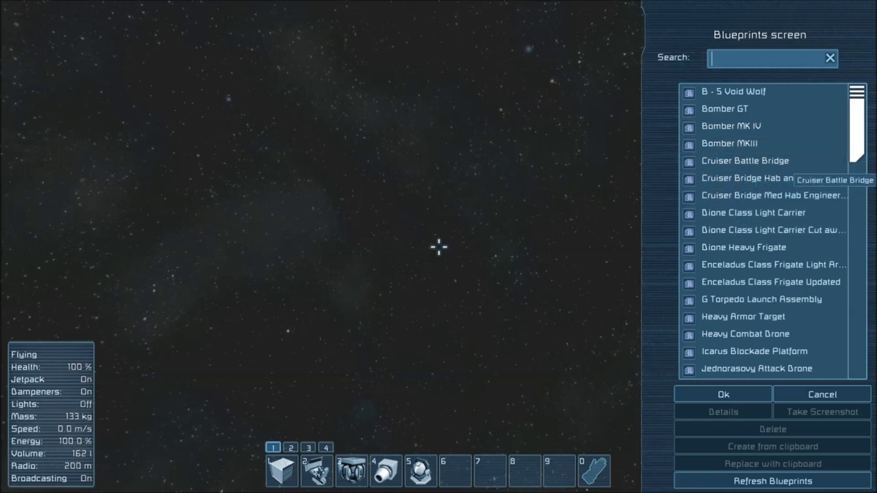
scroll("down", 3)
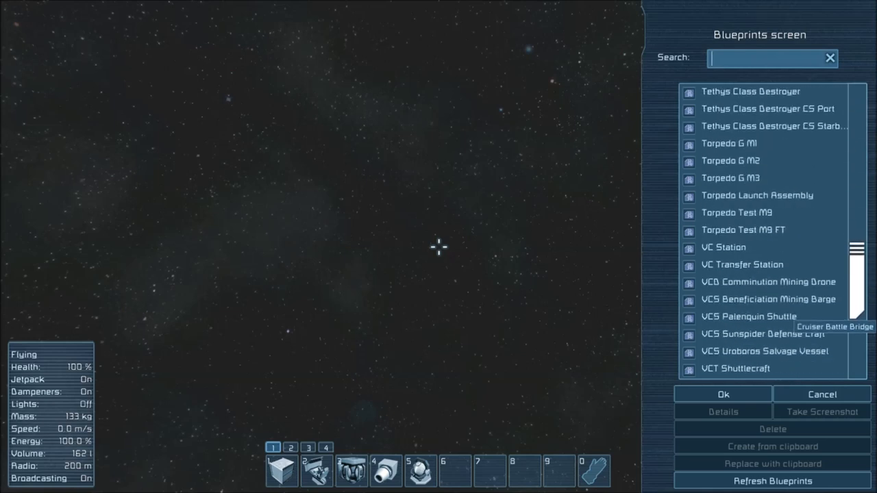
scroll("down", 3)
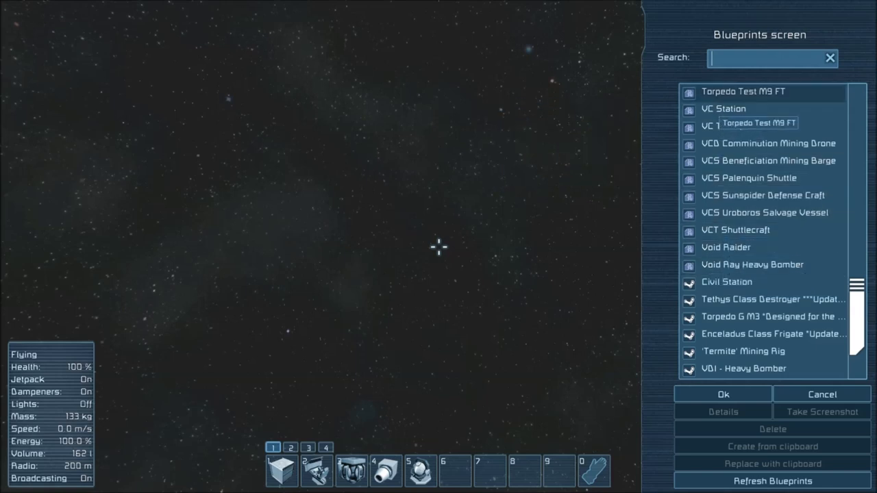
mouse_move(751, 264)
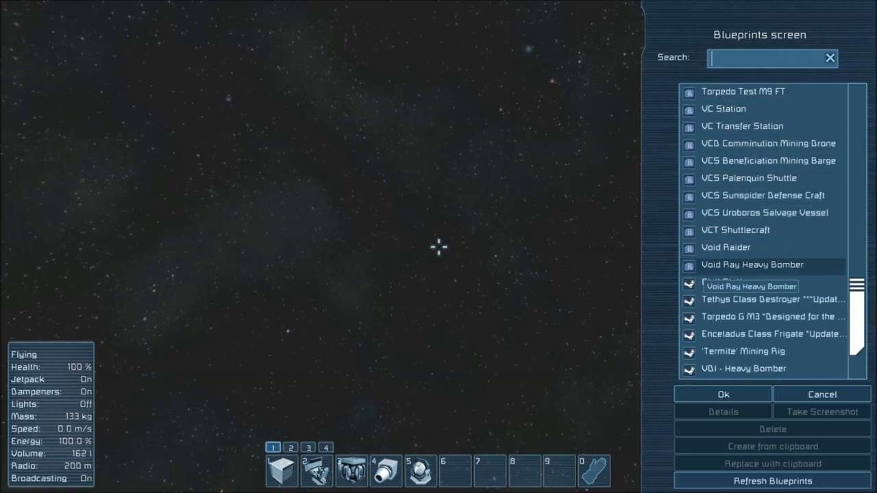
Step: Preview several Workshop ship blueprints and select VCS Sunspider Defense Craft
left_click(726, 283)
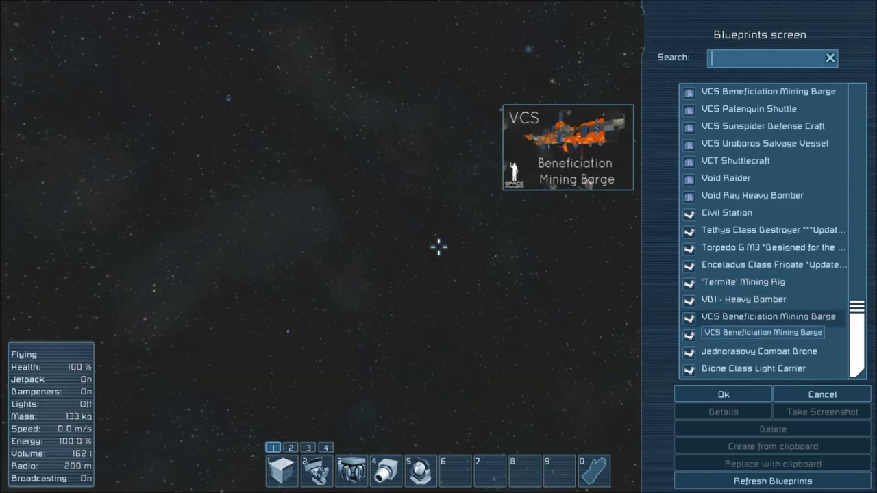
left_click(752, 369)
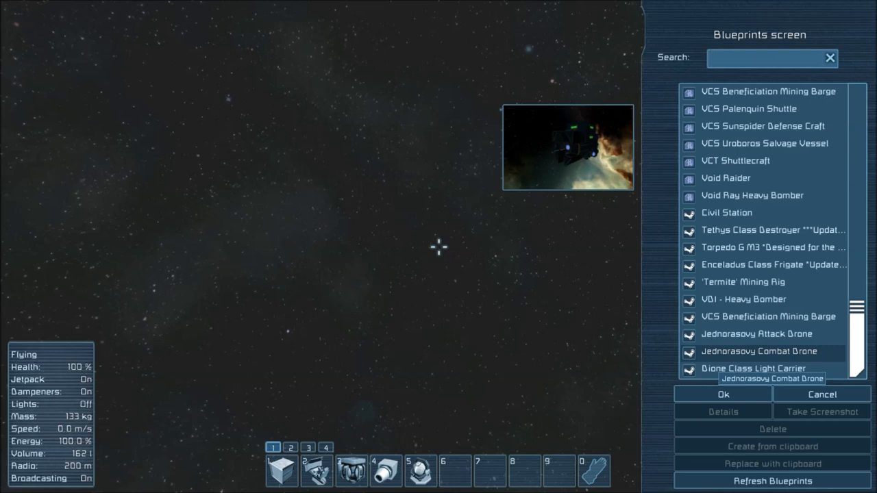
left_click(726, 212)
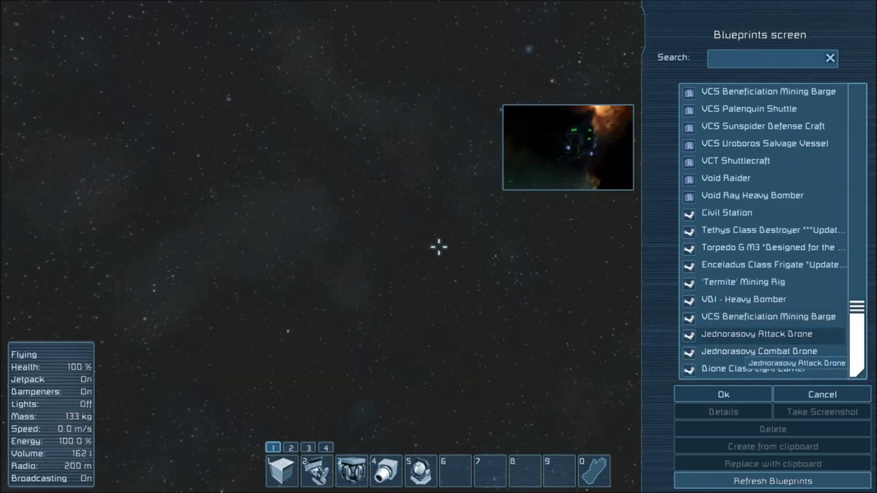
mouse_move(773, 246)
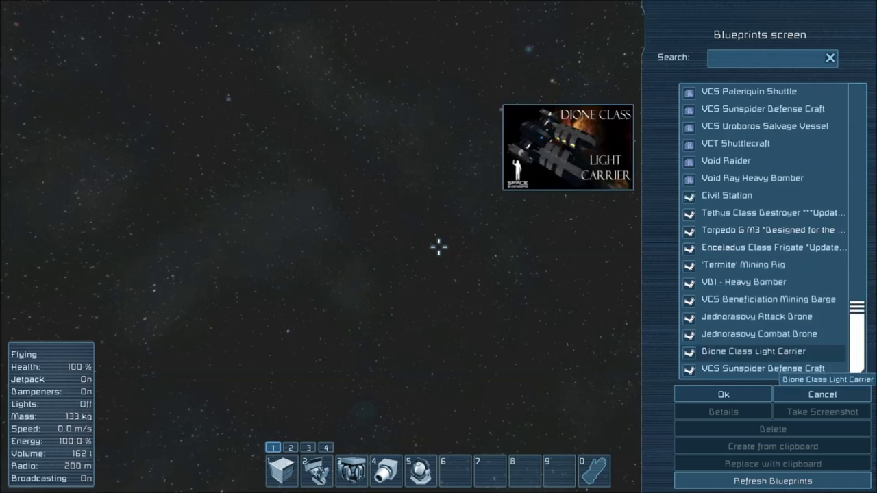
left_click(762, 367)
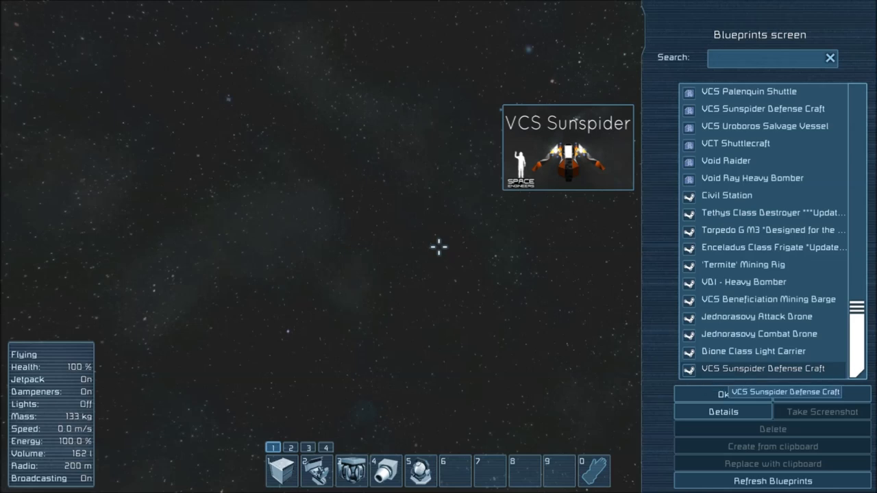
left_click(772, 213)
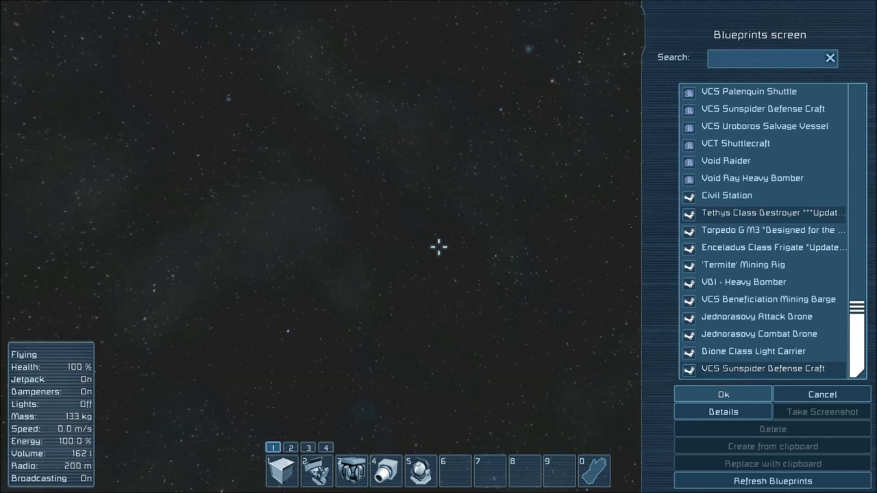
left_click(821, 395)
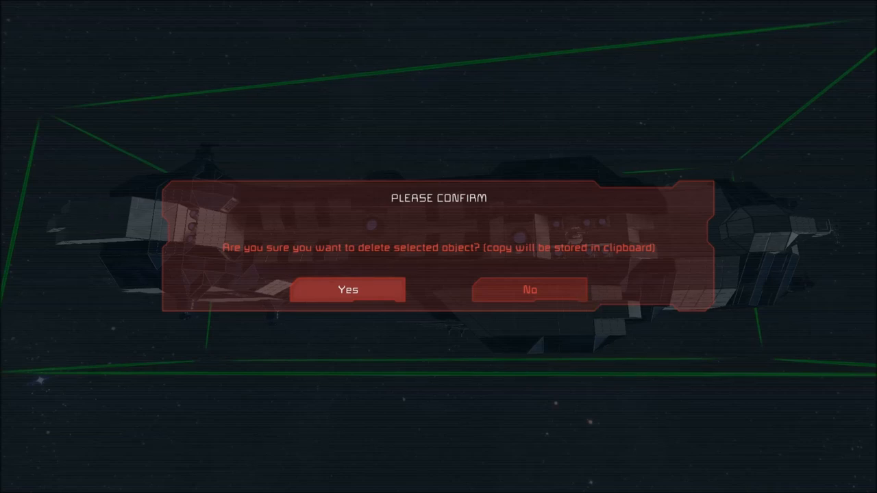
Step: Confirm deleting two extra pasted ship copies, leaving two destroyers in space
left_click(348, 289)
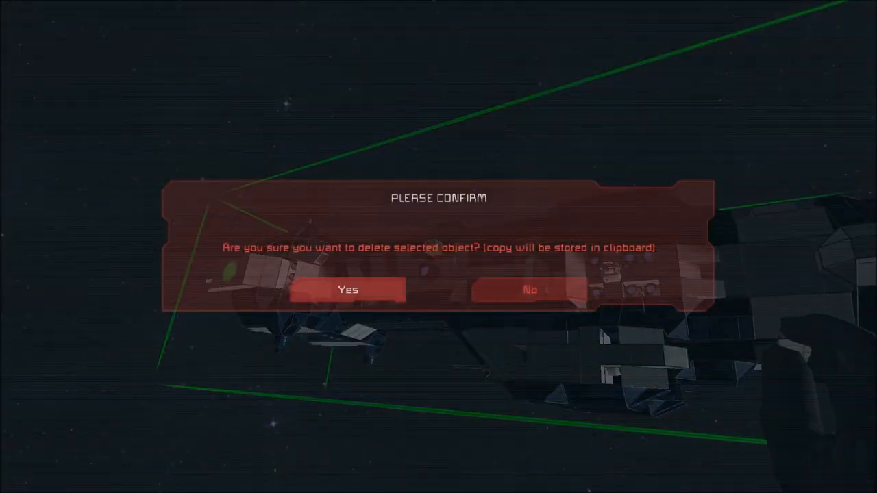
left_click(348, 289)
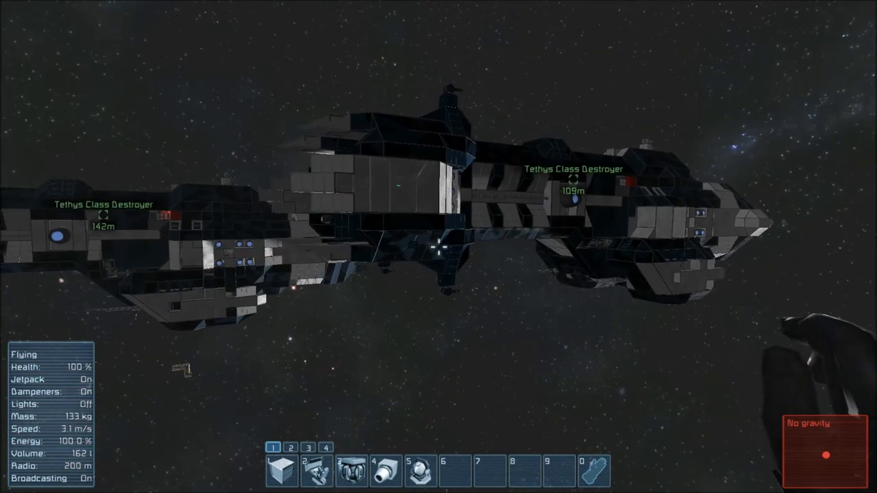
mouse_move(438, 246)
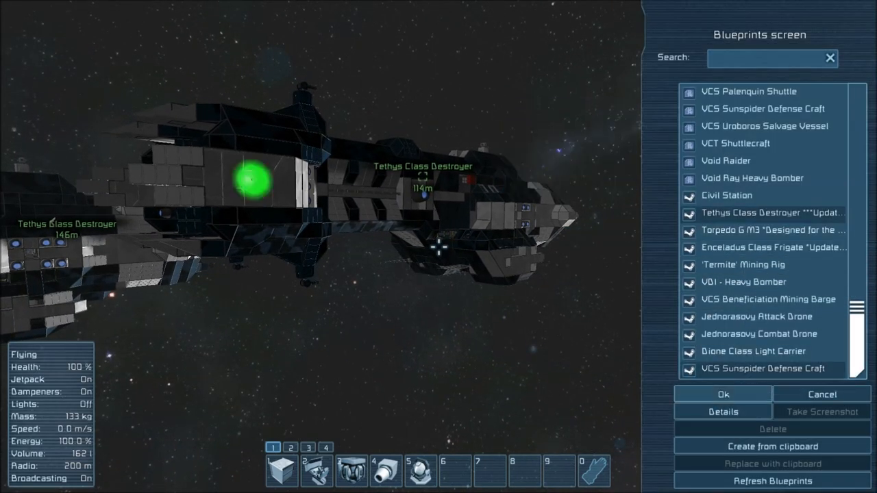
Step: Pick the Tethys Class Destroyer blueprint and paste a third copy into space
left_click(820, 394)
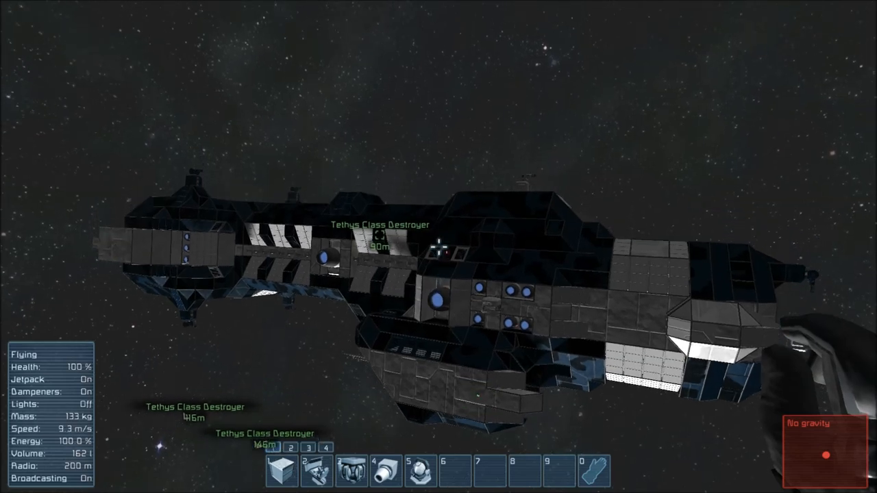
mouse_move(439, 246)
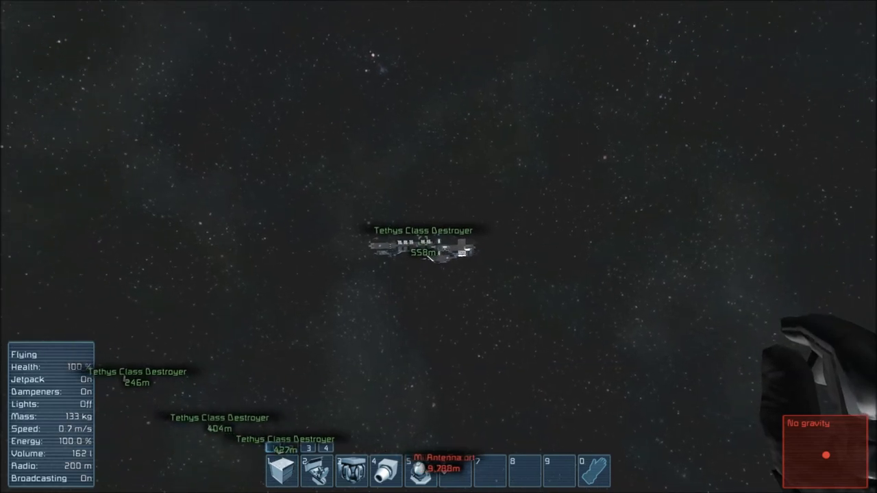
Step: Delete the distant Tethys Class Destroyer copy and confirm
key("Delete")
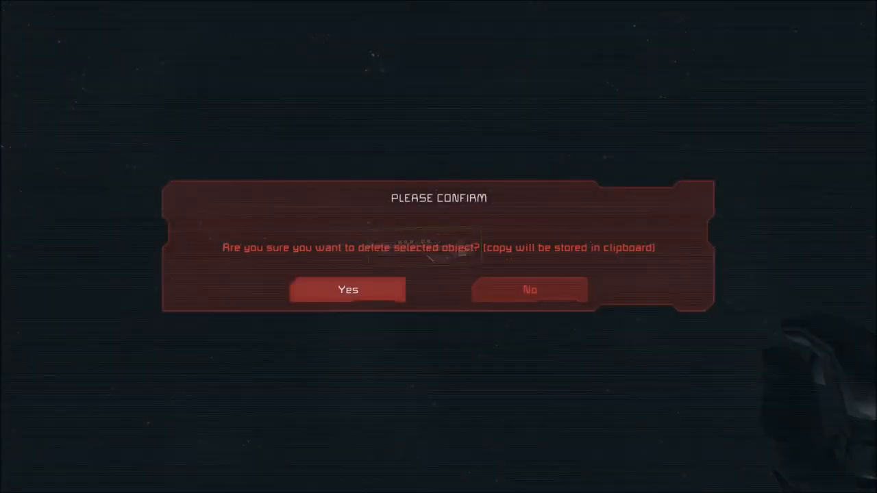
left_click(348, 289)
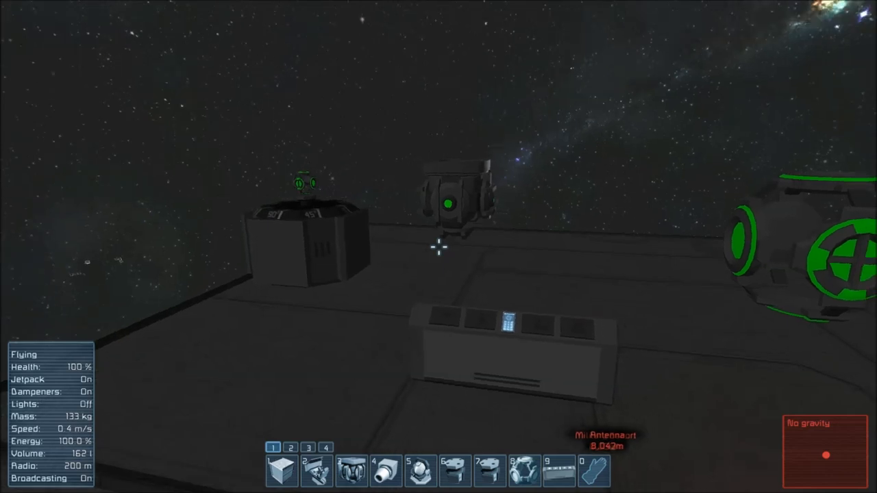
mouse_move(438, 246)
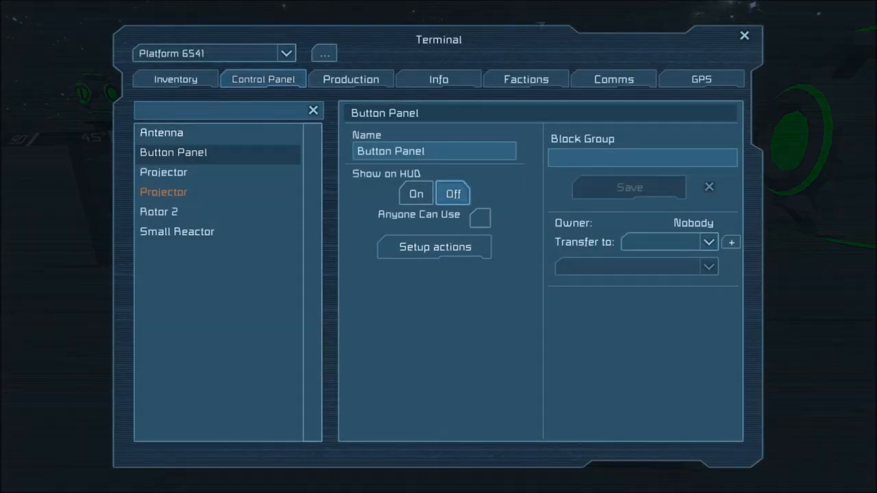
Step: Assign the Tethys Class Destroyer blueprint to the platform's projector
left_click(163, 173)
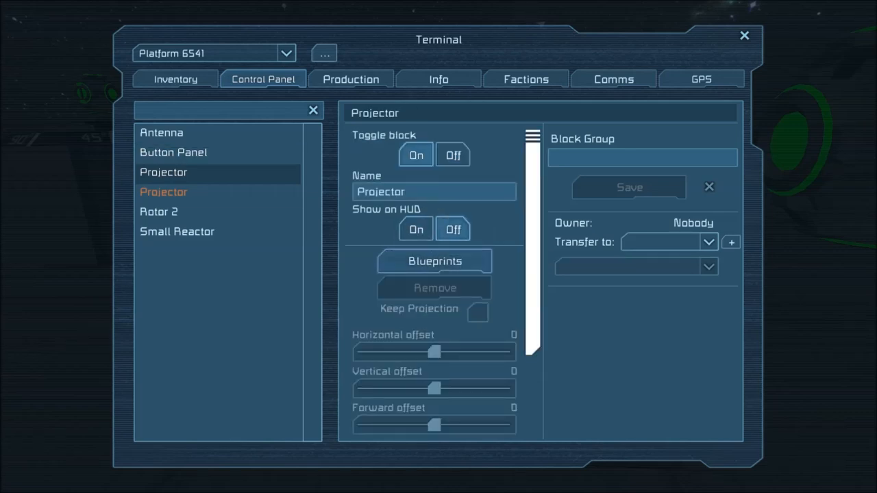
left_click(433, 261)
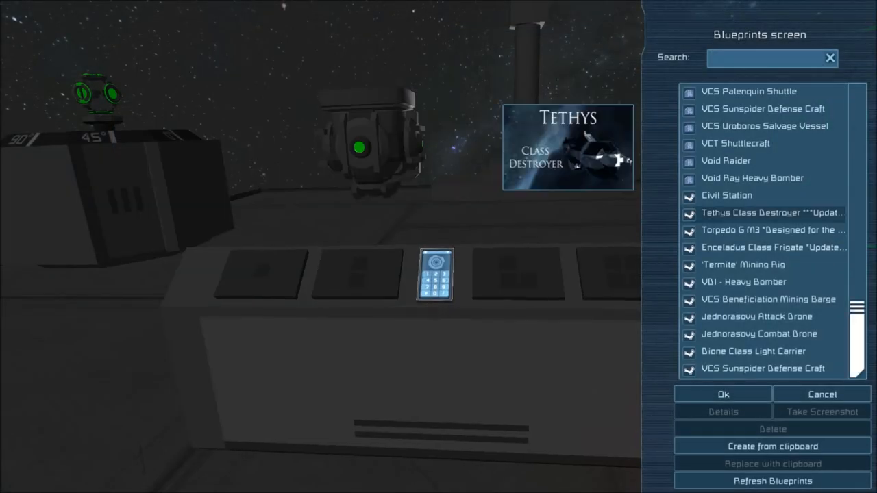
left_click(756, 316)
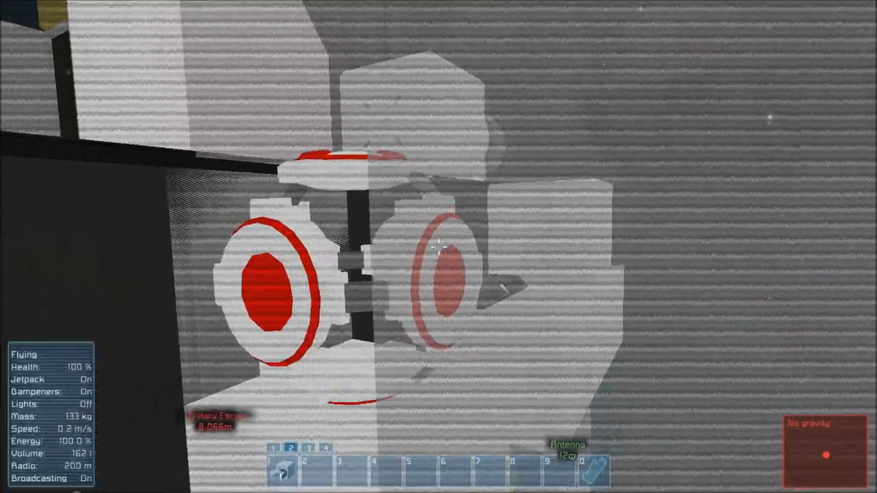
Step: Add the Welder to a toolbar slot via Toolbar Config
key("g")
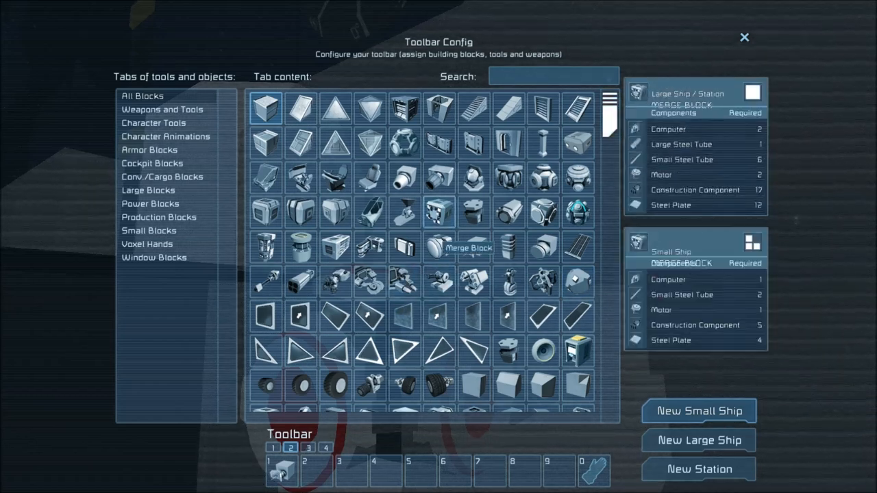
left_click(154, 124)
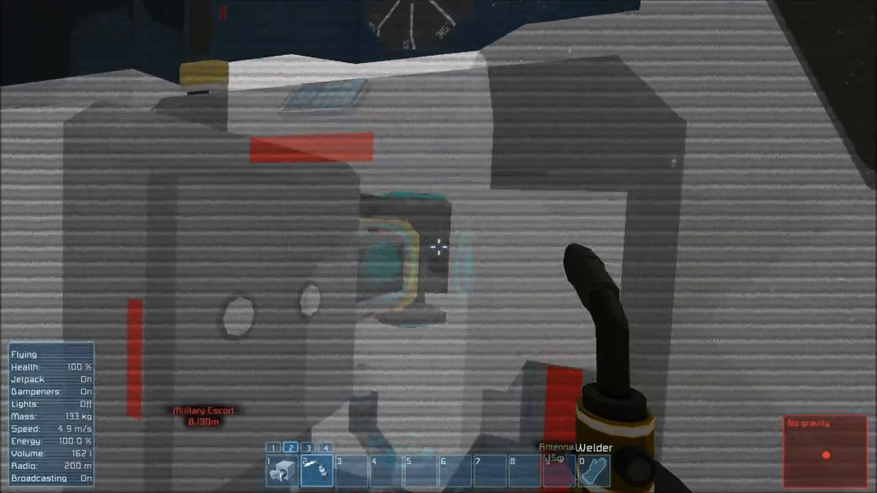
mouse_move(438, 246)
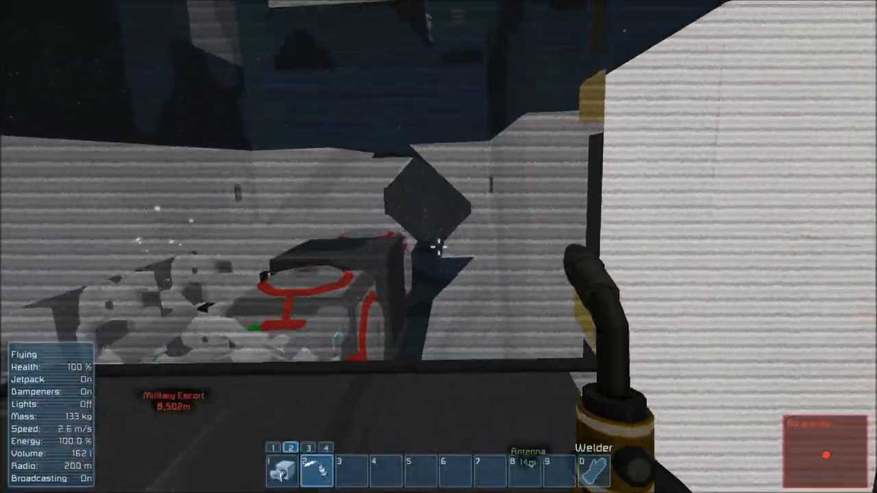
mouse_move(438, 246)
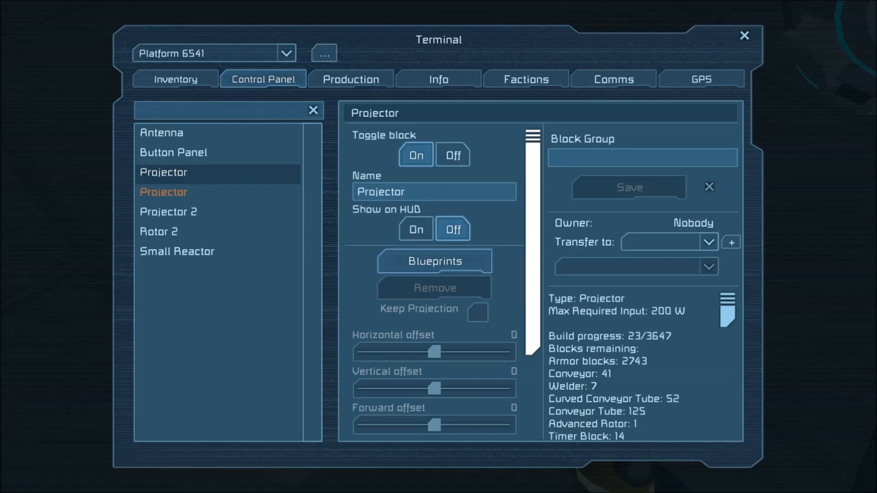
Step: Select the Projector block in the Control Panel to check its build progress
left_click(433, 260)
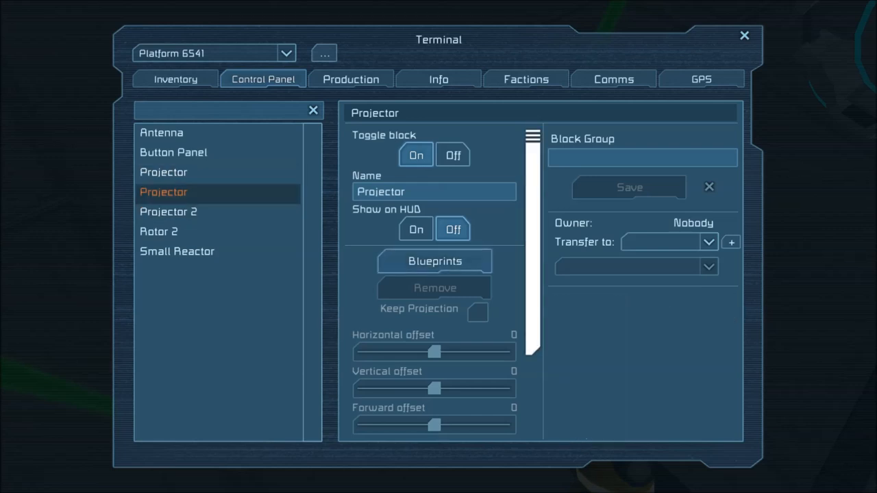
Step: Choose a ship blueprint from the saved Blueprints list and confirm it for the projector
left_click(433, 260)
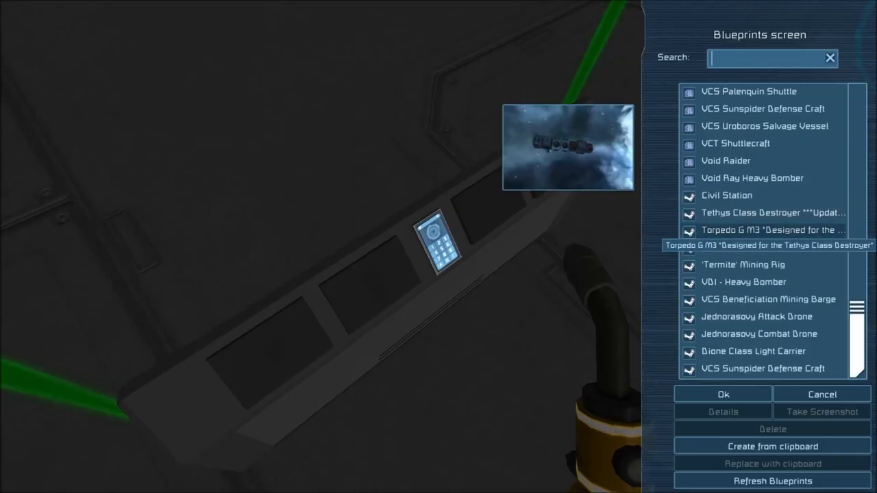
left_click(726, 195)
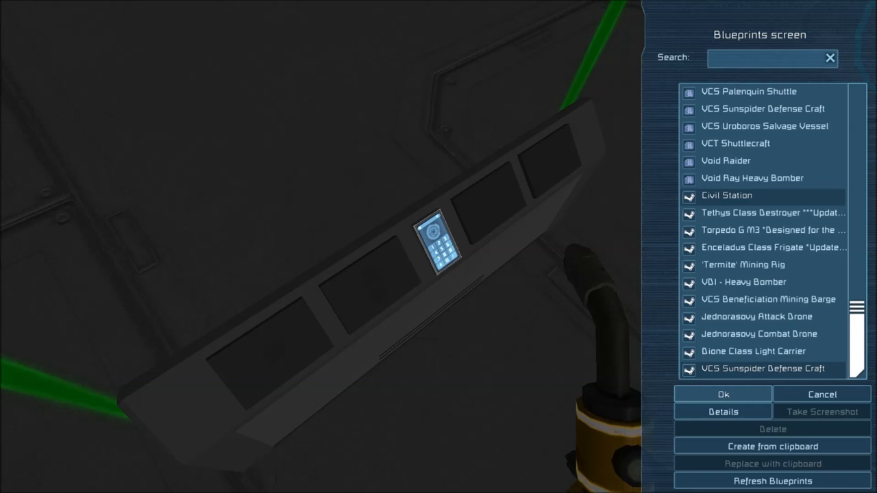
left_click(722, 394)
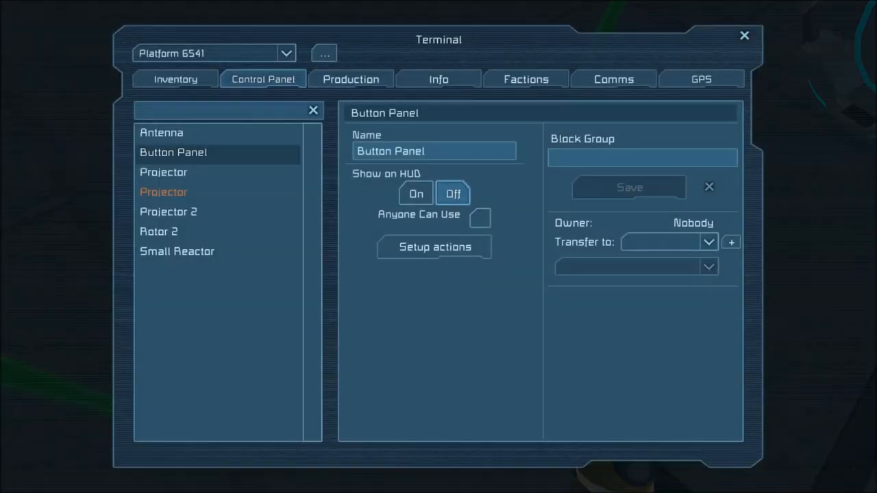
Step: Select the Projector block and leave the terminal to see the orange ship hologram above the platform
left_click(163, 191)
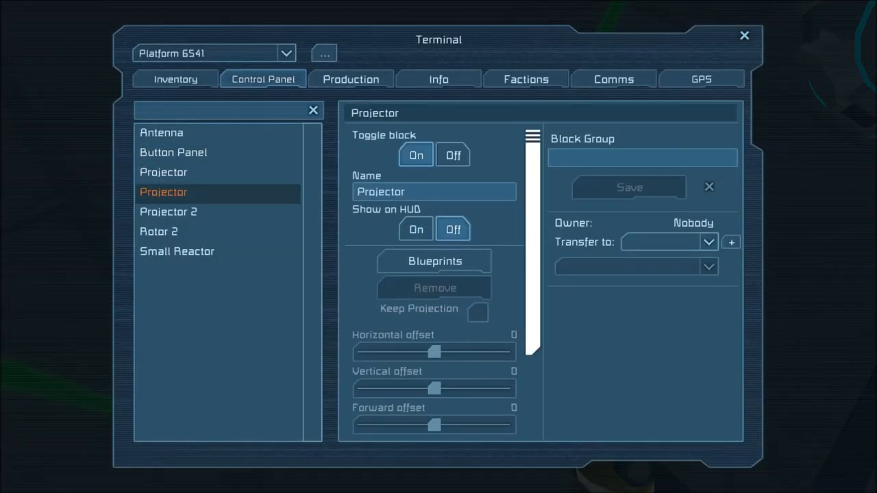
left_click(433, 260)
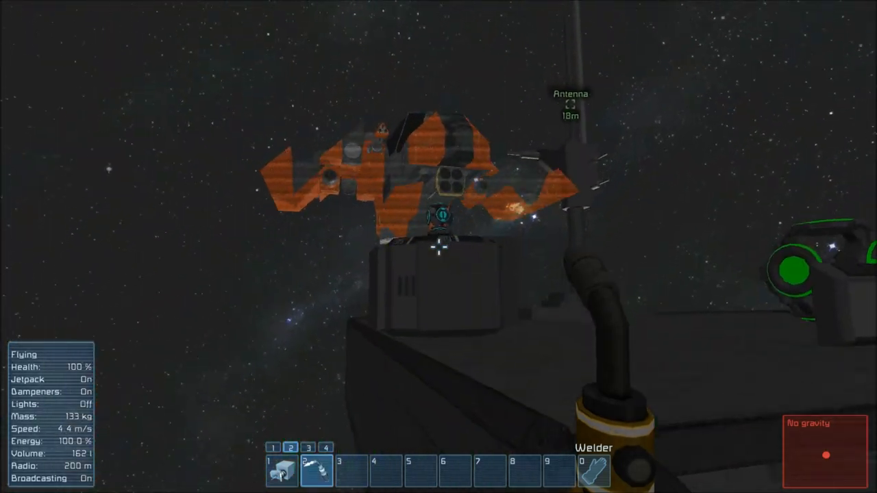
mouse_move(439, 246)
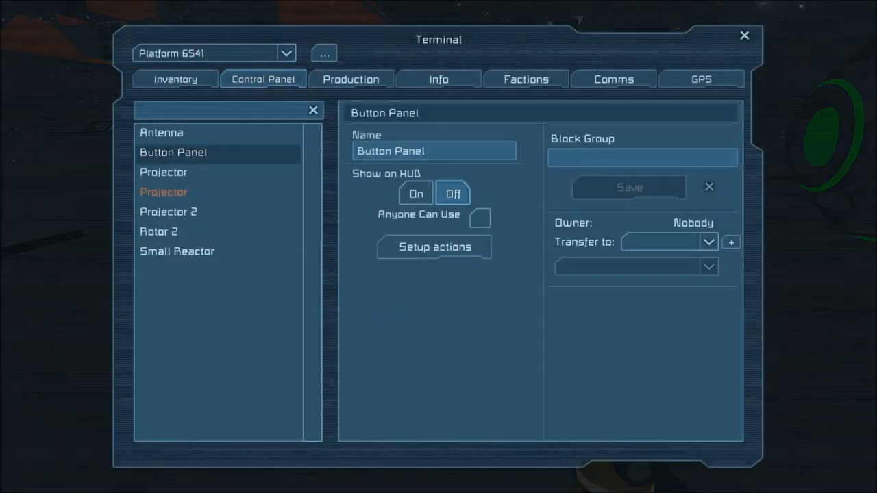
Step: Lower the Projector's position offset so the 136-block ship sits right beside the platform
left_click(163, 192)
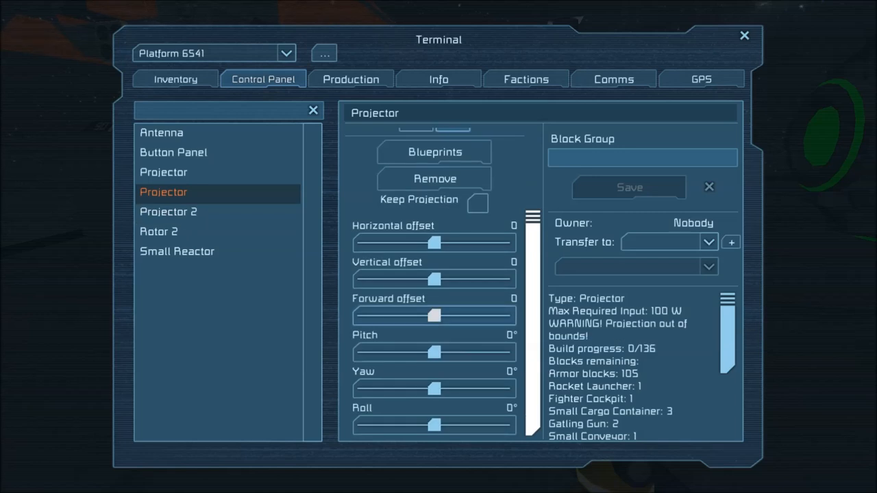
left_click_drag(441, 243, 428, 242)
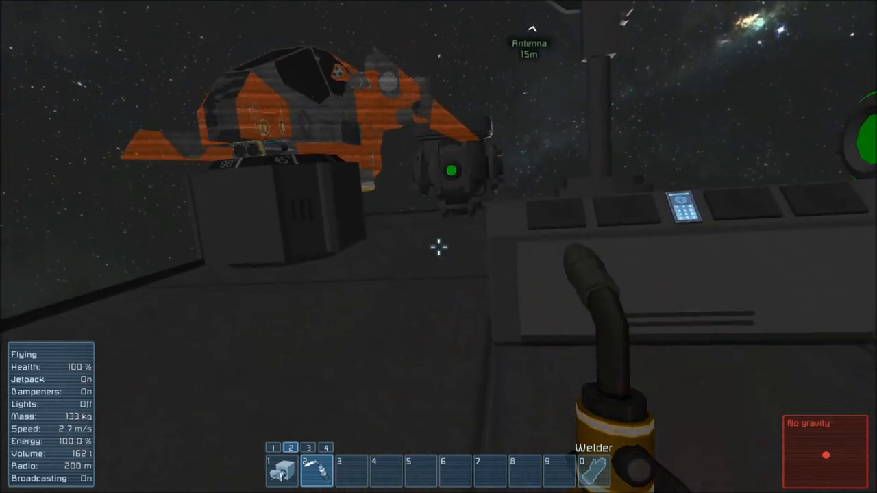
mouse_move(439, 246)
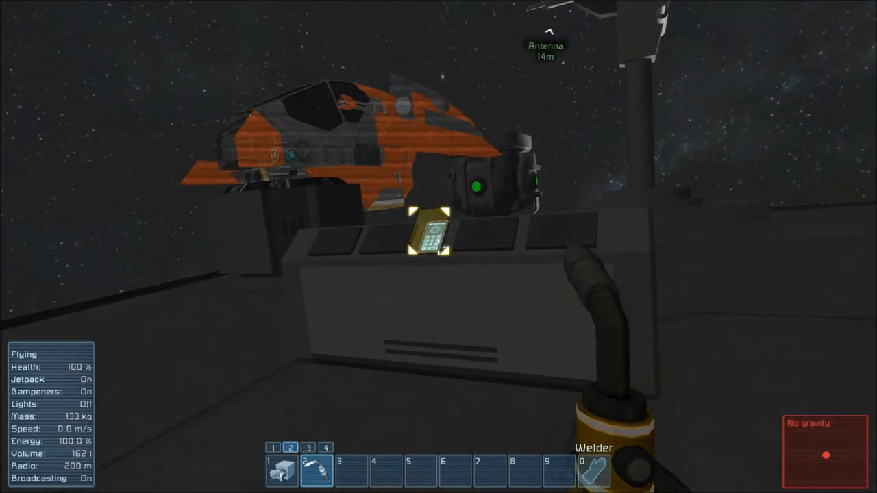